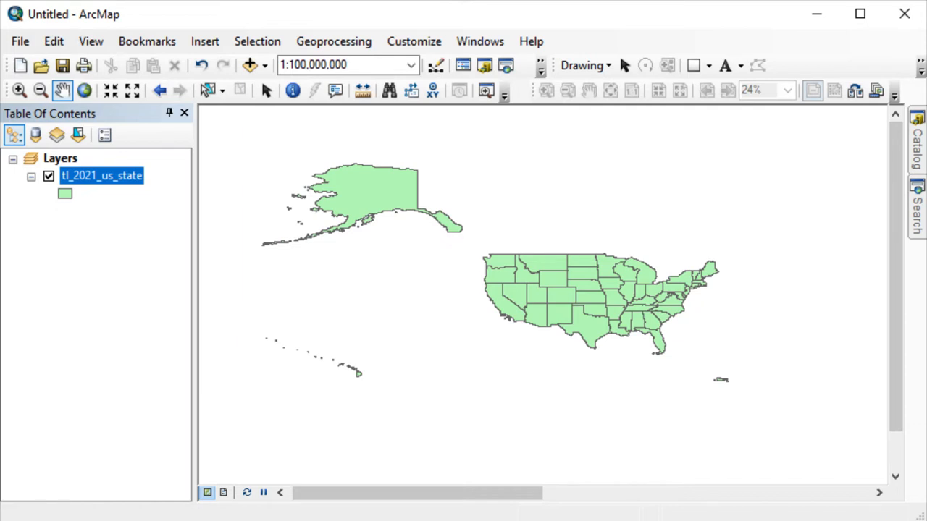
mouse_move(142, 211)
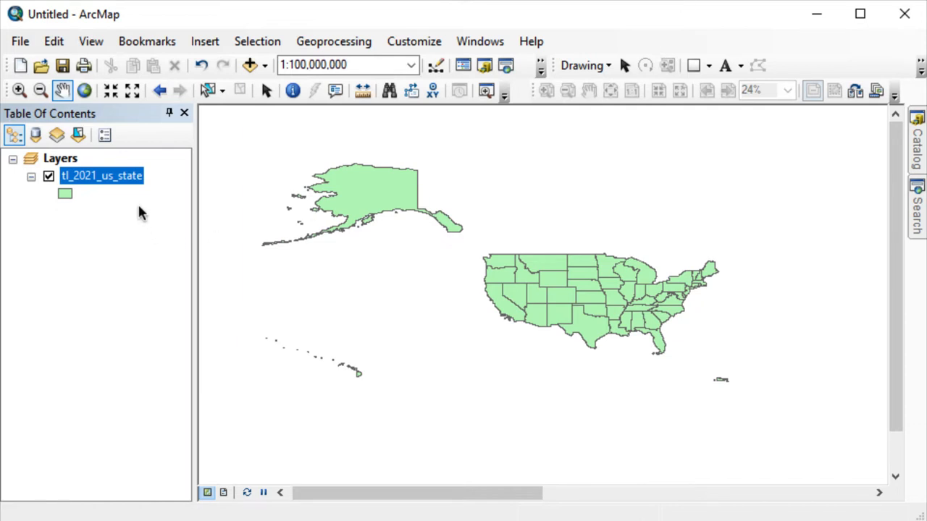
- Inspect the US states layer's source and NAD 1983 coordinate system, then close its properties unchanged
right_click(101, 175)
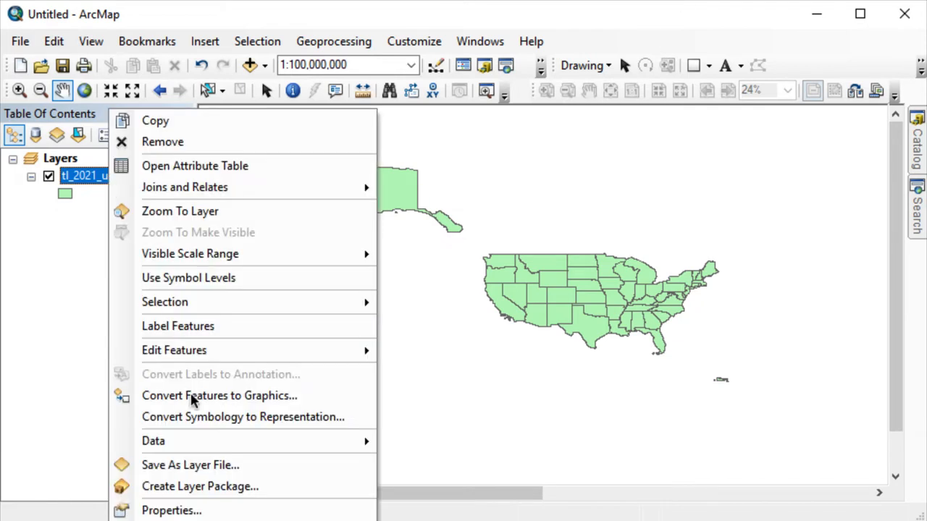
mouse_move(182, 514)
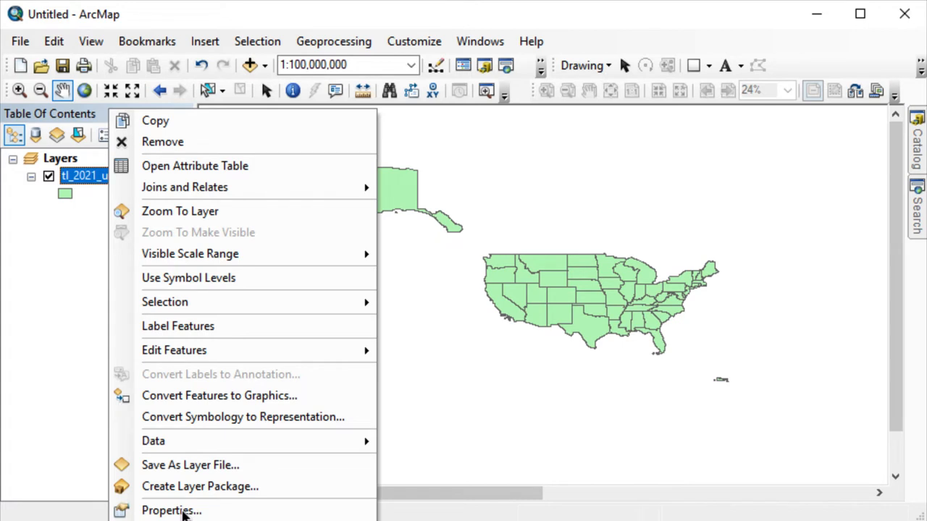
left_click(180, 211)
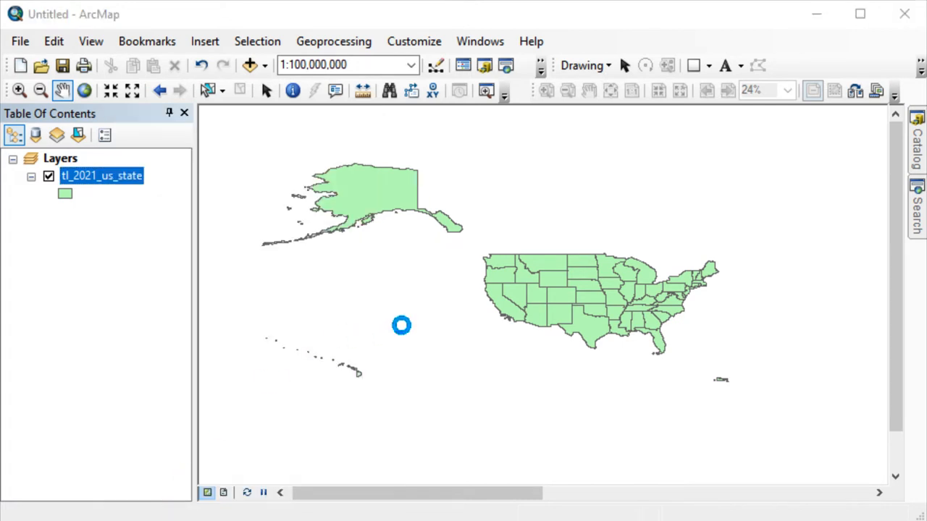
double_click(101, 176)
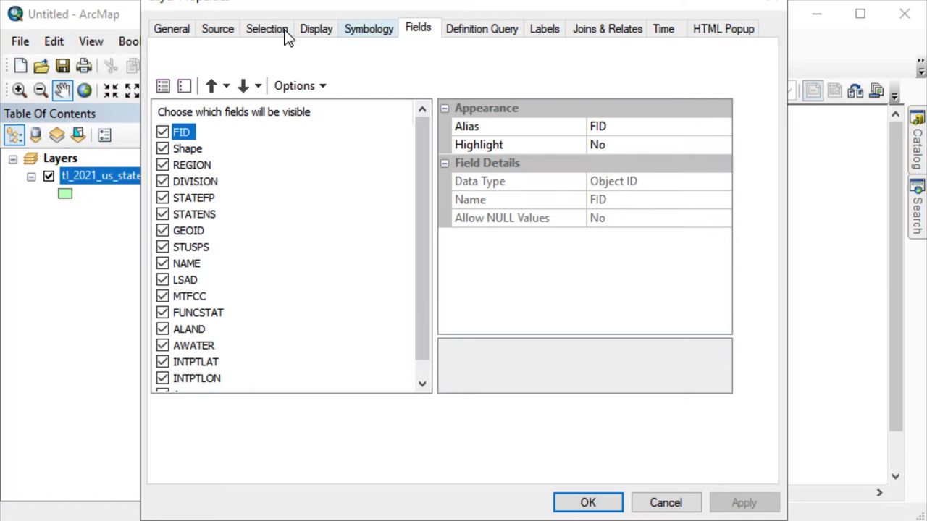
left_click(217, 29)
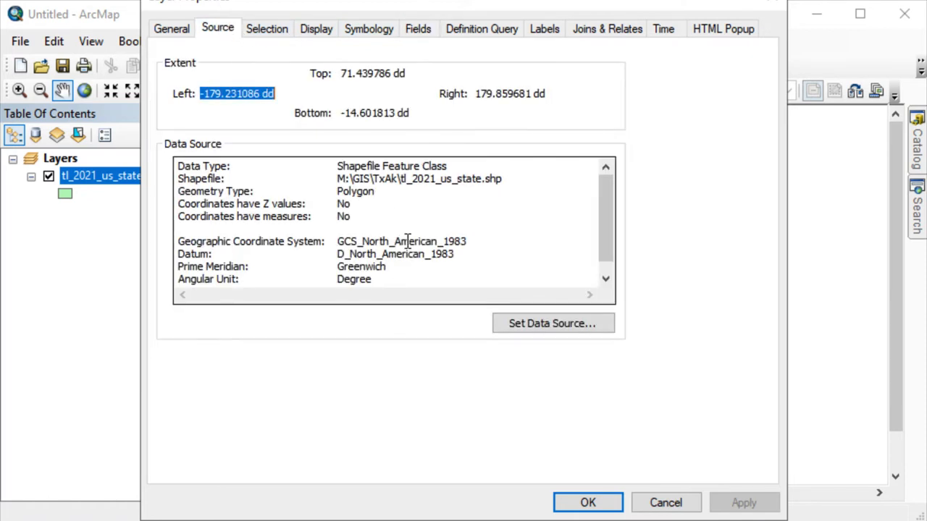
scroll("down", 3)
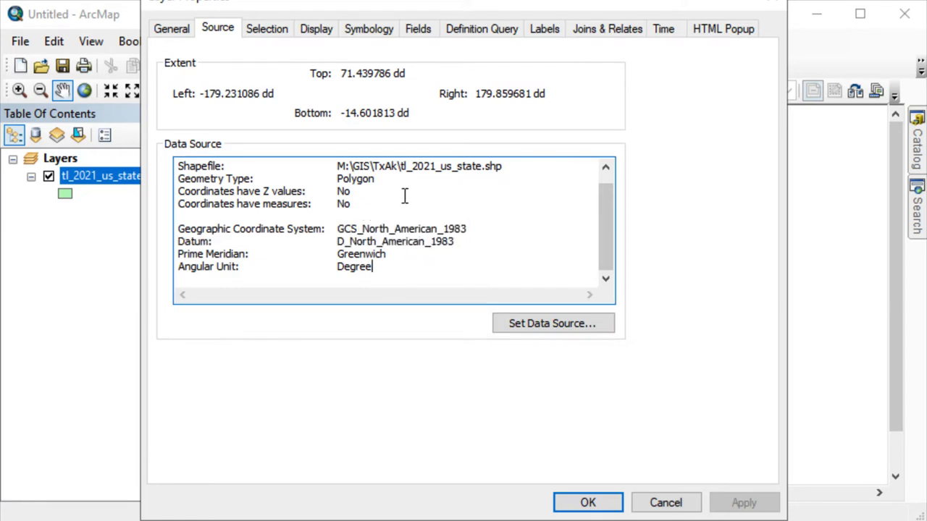
mouse_move(666, 502)
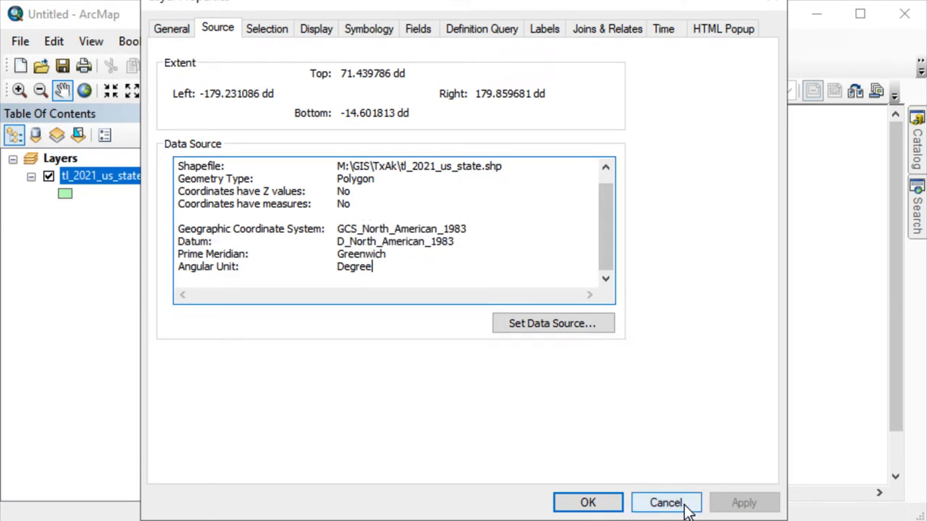
left_click(665, 502)
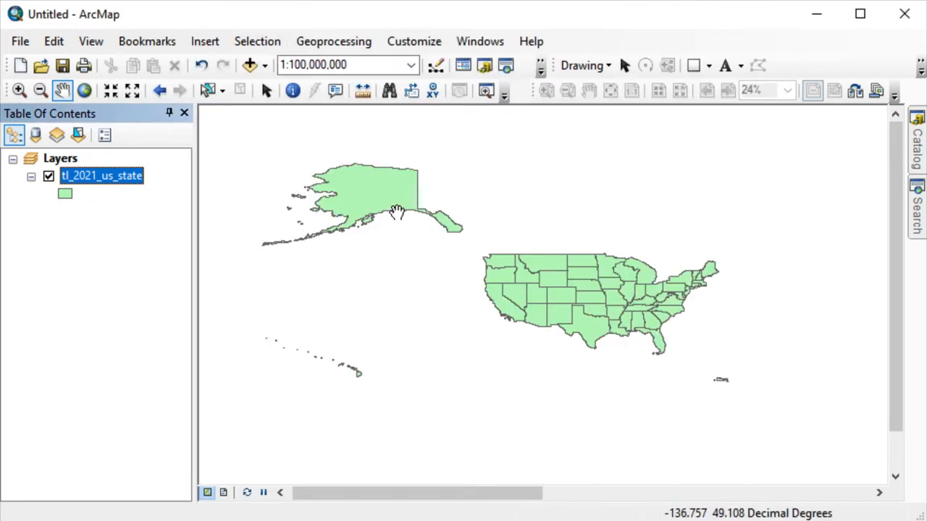
mouse_move(701, 293)
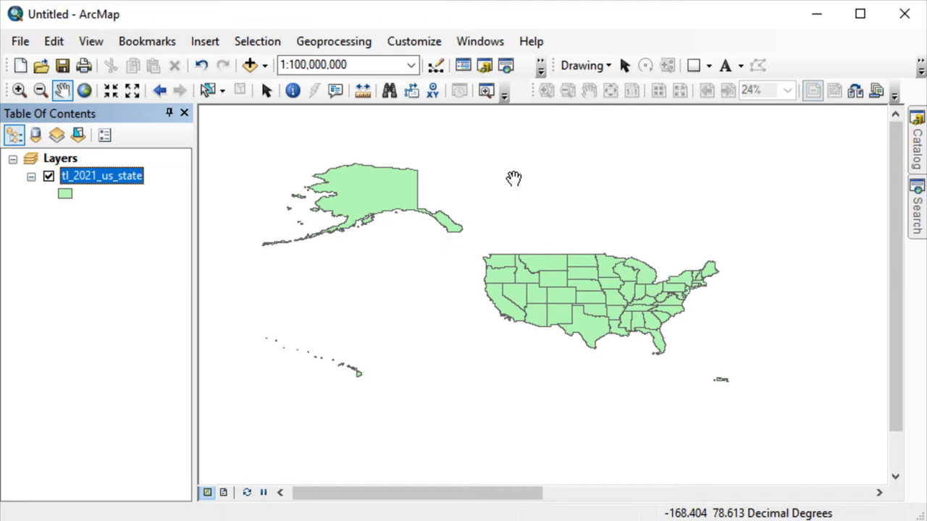
mouse_move(558, 186)
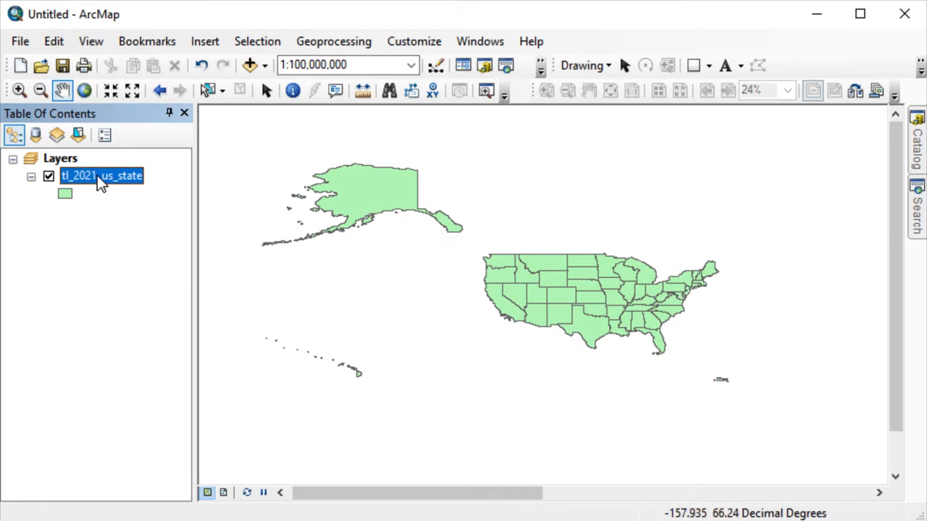
- Show the Layers data frame's coordinate system settings with the geographic and projected categories collapsed
left_click(61, 158)
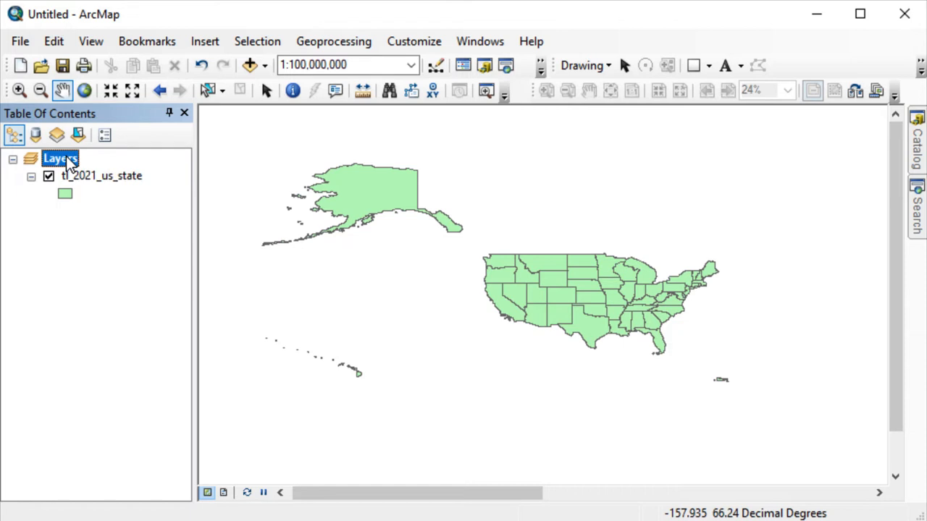
right_click(61, 158)
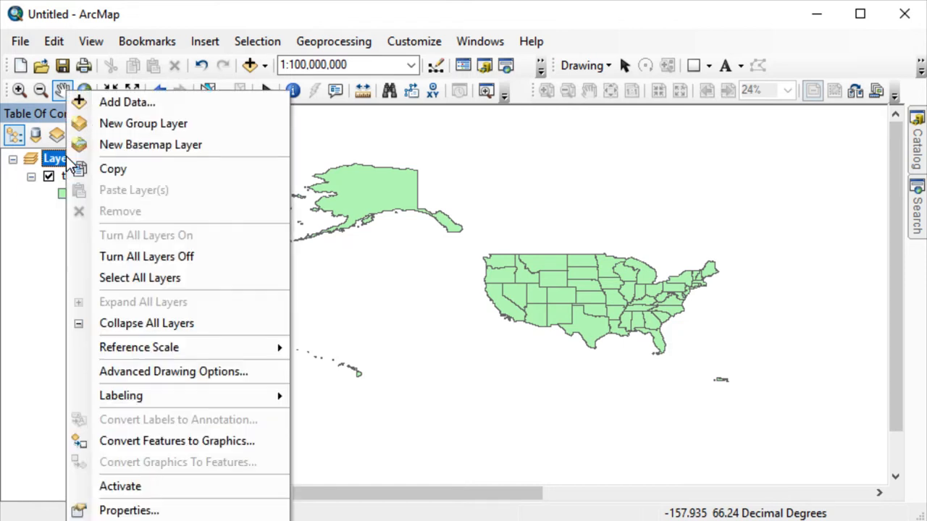
mouse_move(121, 486)
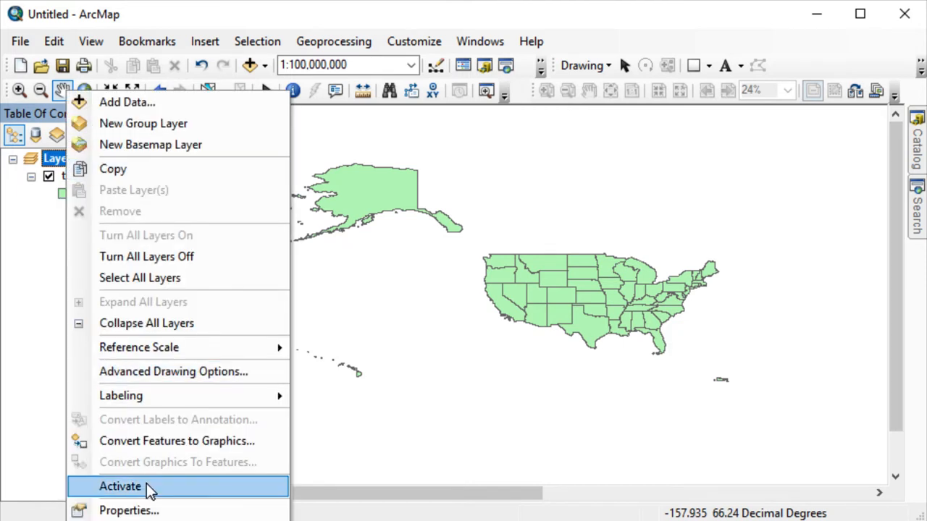
mouse_move(127, 510)
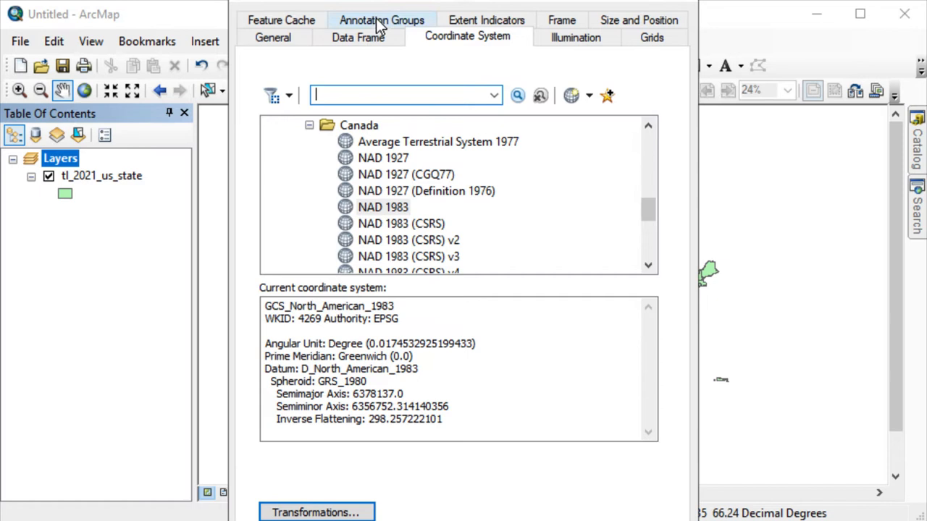
mouse_move(477, 43)
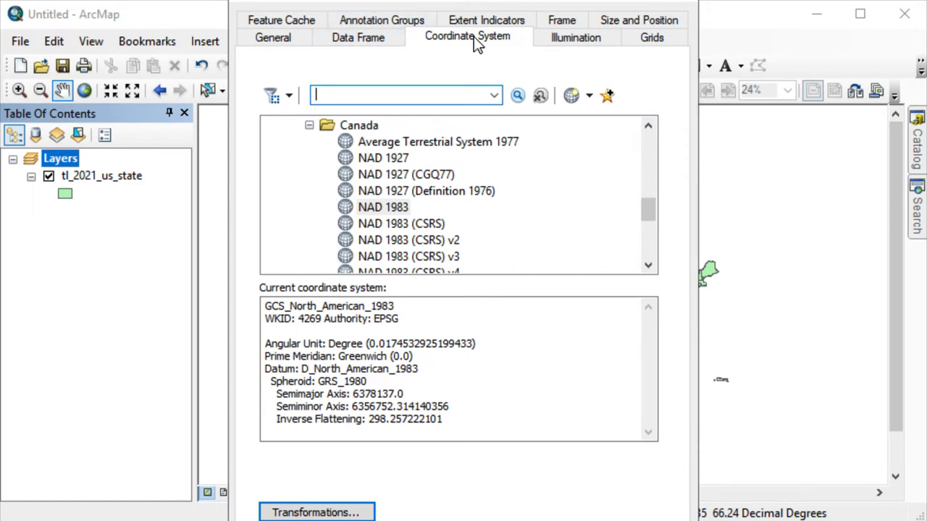
left_click(475, 55)
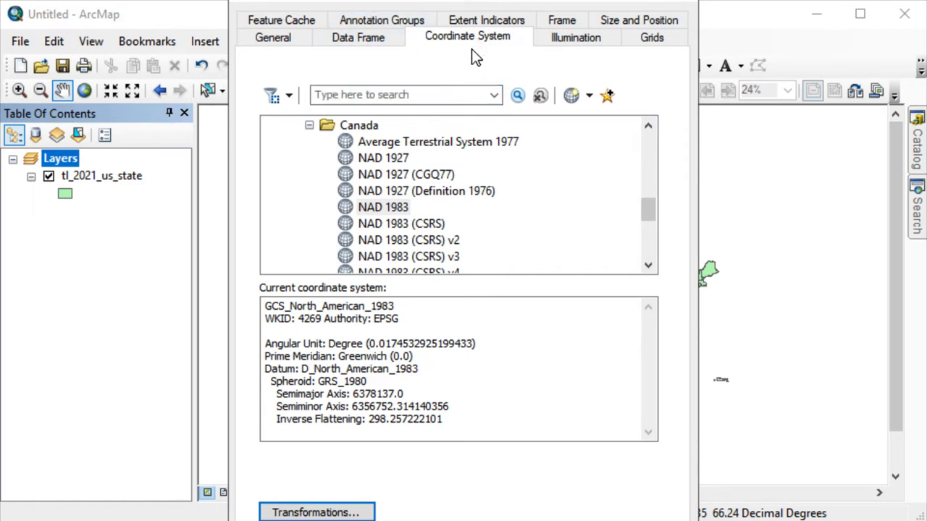
mouse_move(384, 220)
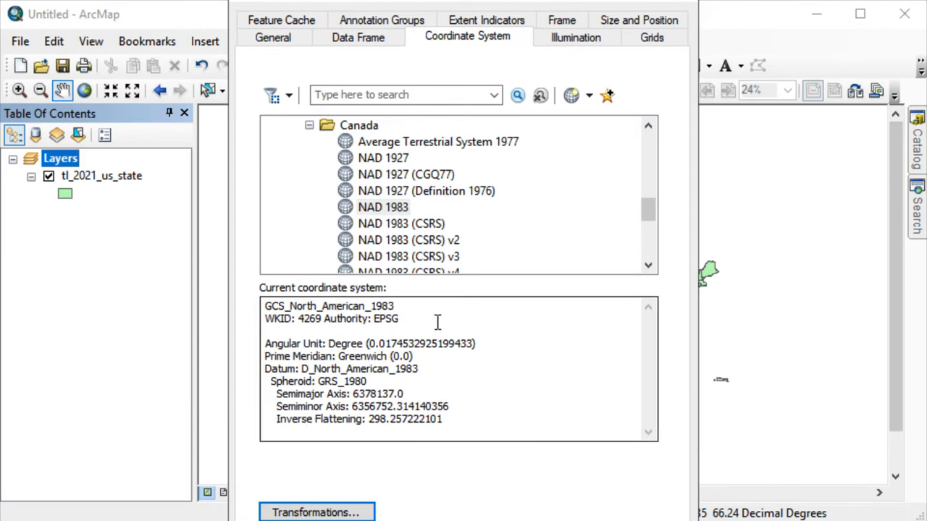
mouse_move(334, 168)
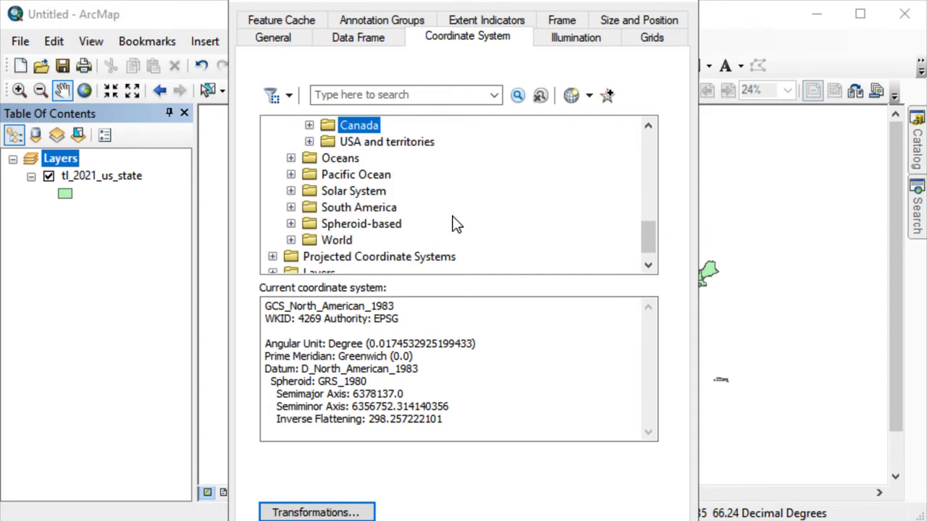
scroll("up", 3)
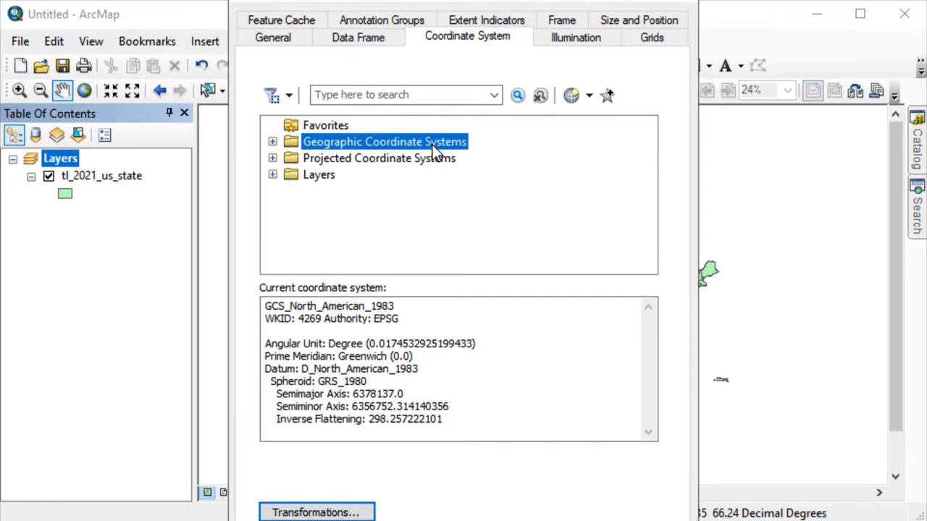
- Select World Mercator under Projected Coordinate Systems > World
left_click(379, 158)
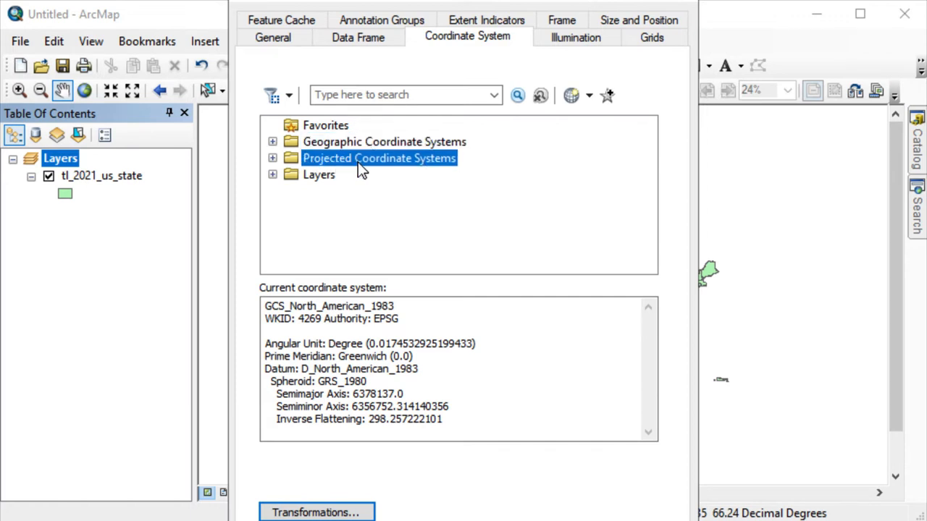
mouse_move(326, 159)
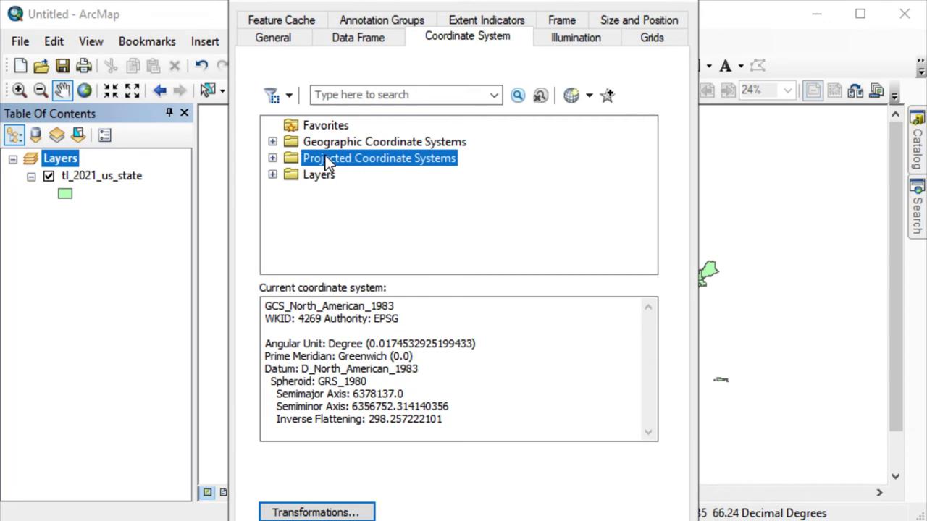
mouse_move(273, 158)
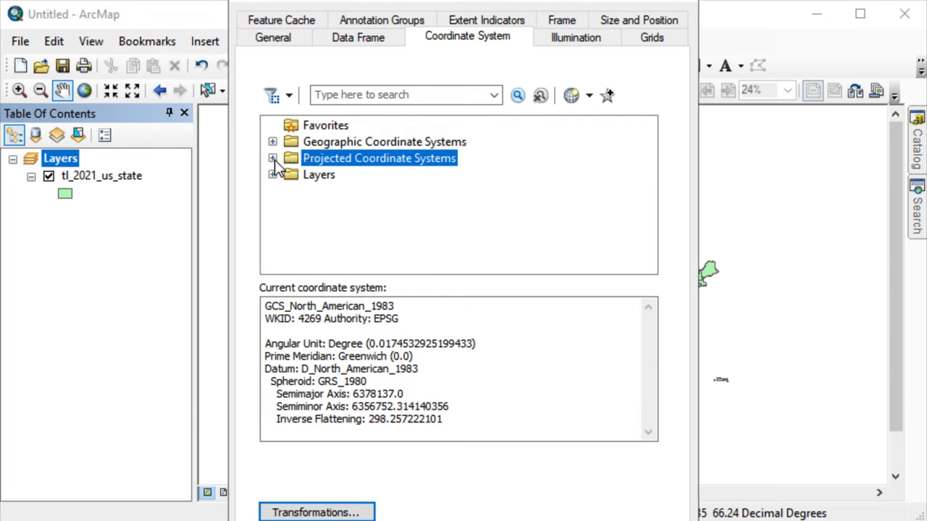
left_click(272, 158)
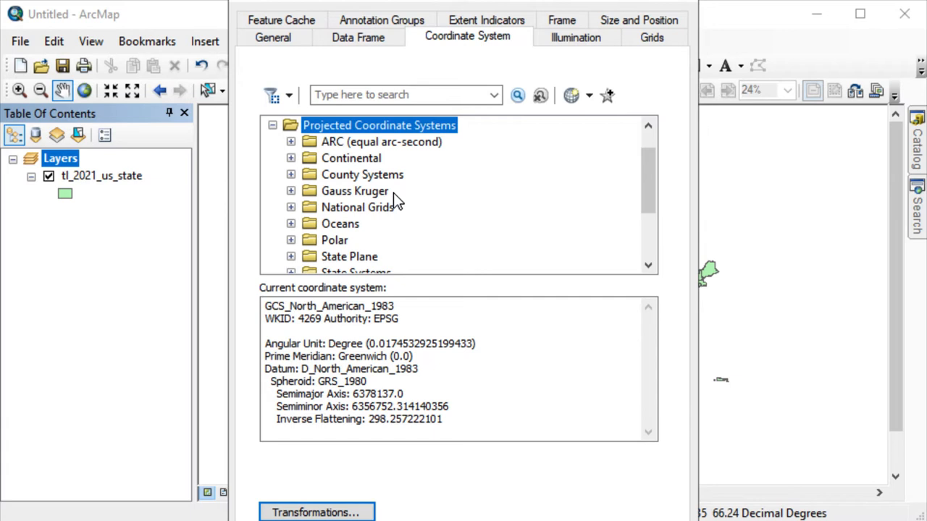
scroll("down", 3)
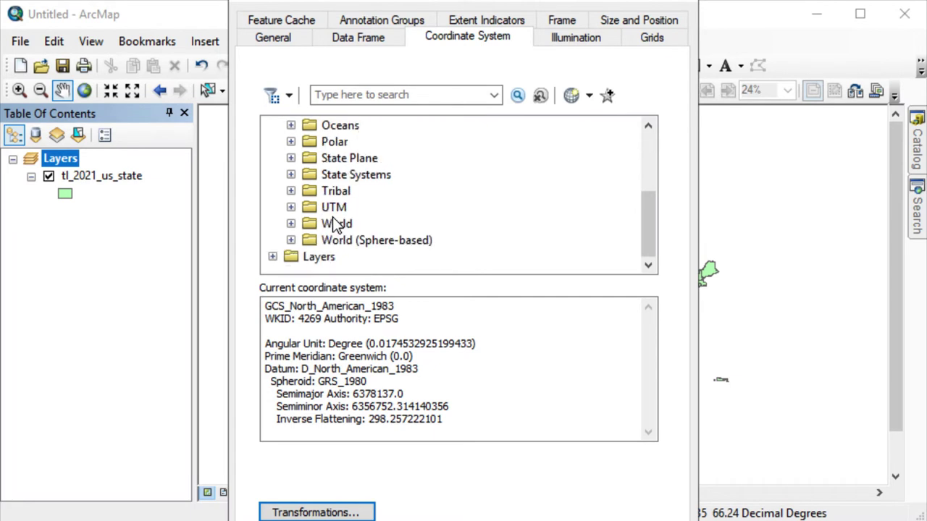
left_click(290, 223)
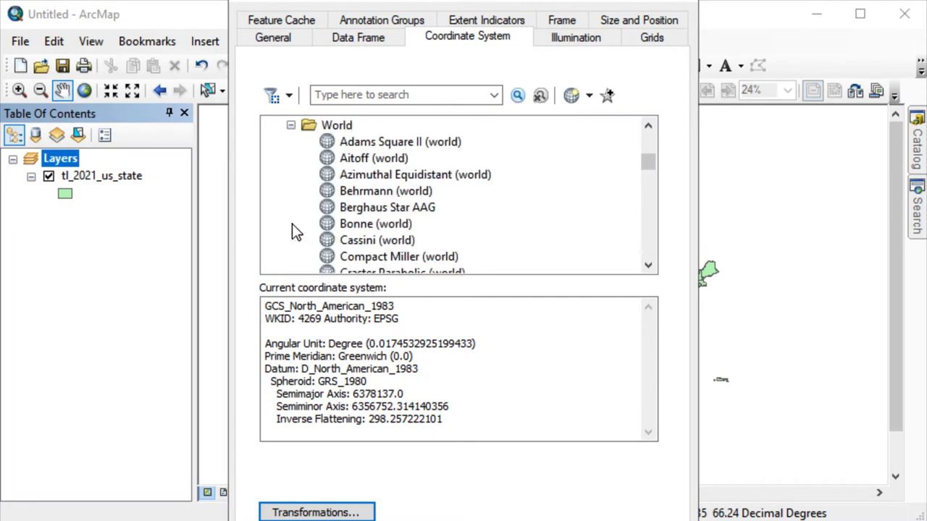
scroll("down", 3)
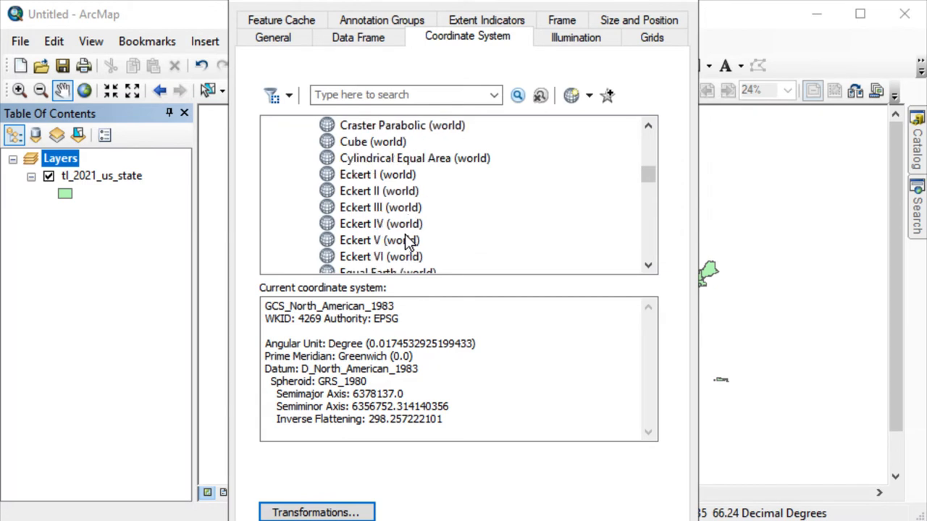
scroll("down", 3)
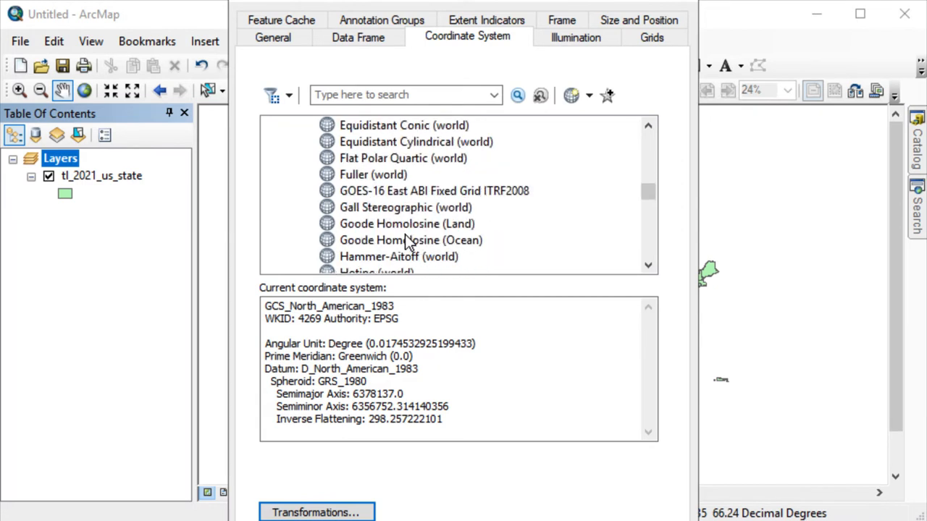
scroll("down", 3)
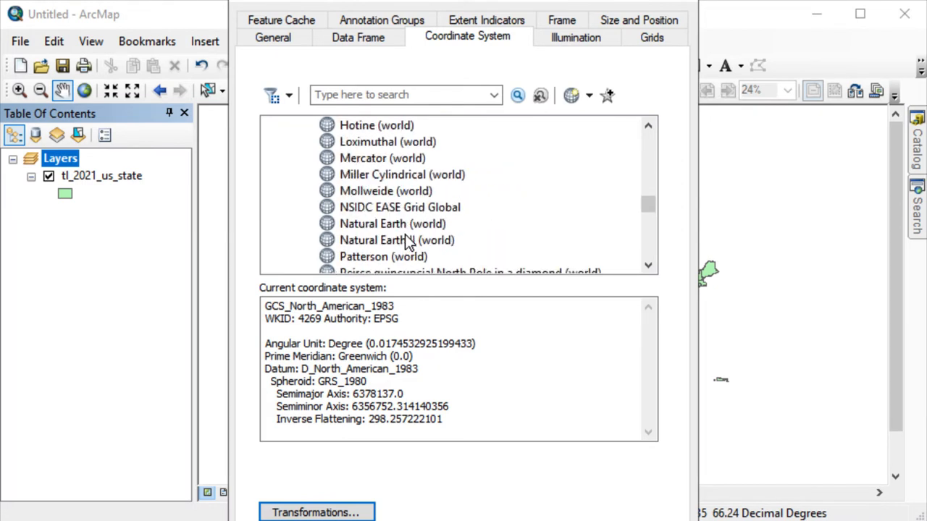
mouse_move(411, 162)
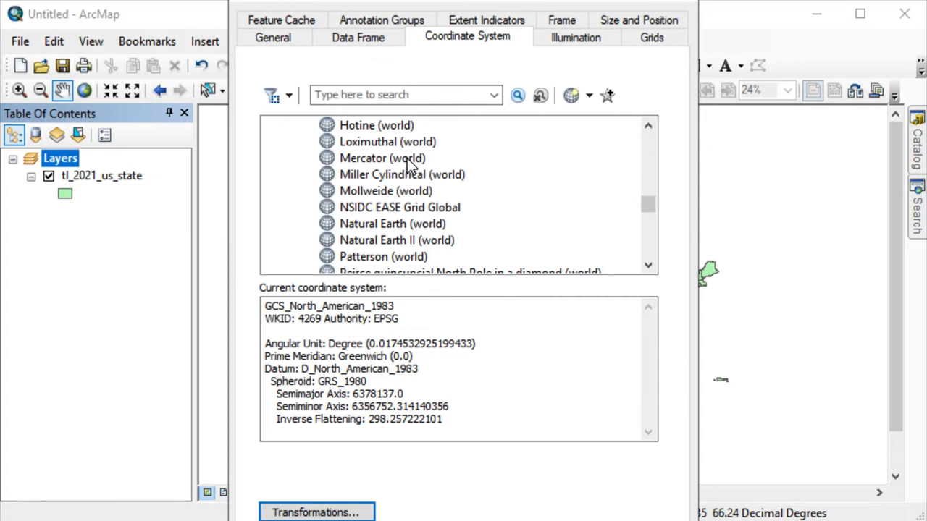
left_click(382, 158)
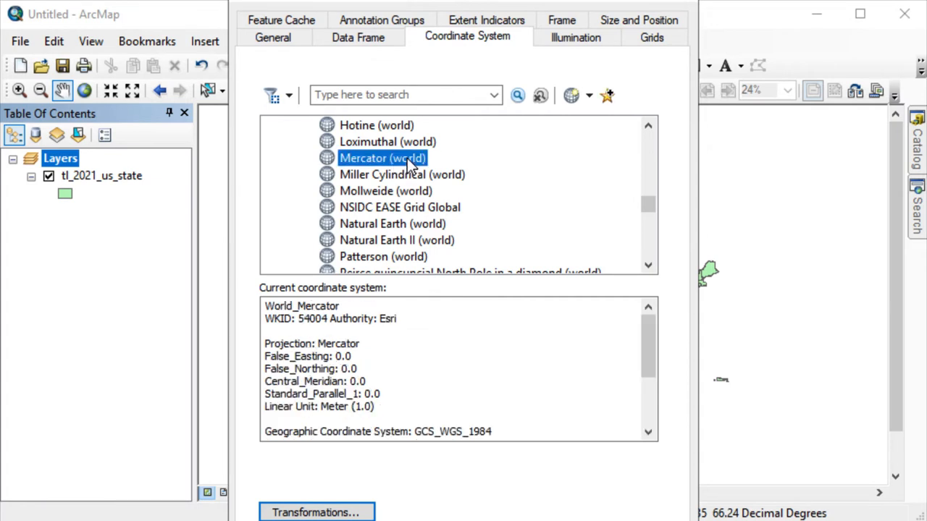
mouse_move(355, 160)
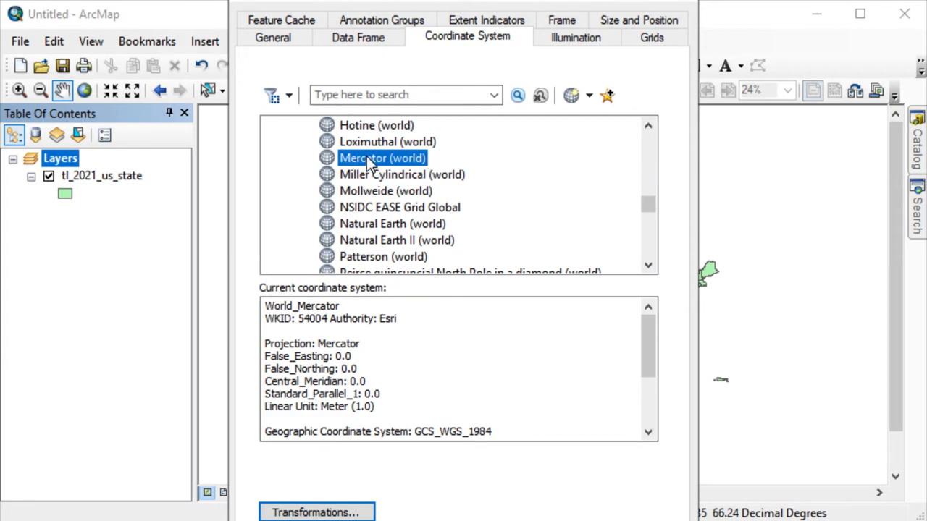
- Apply the World Mercator projection, accepting it despite the datum warning
scroll("down", 3)
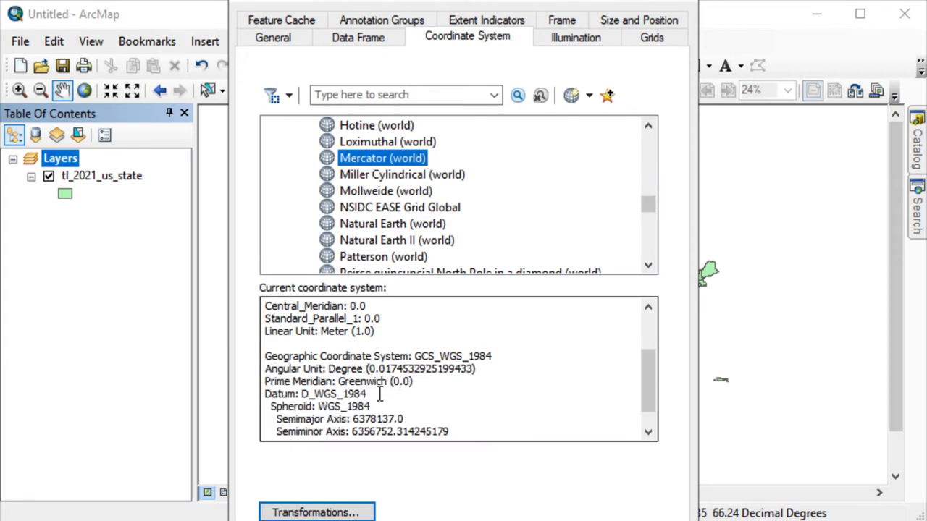
scroll("down", 3)
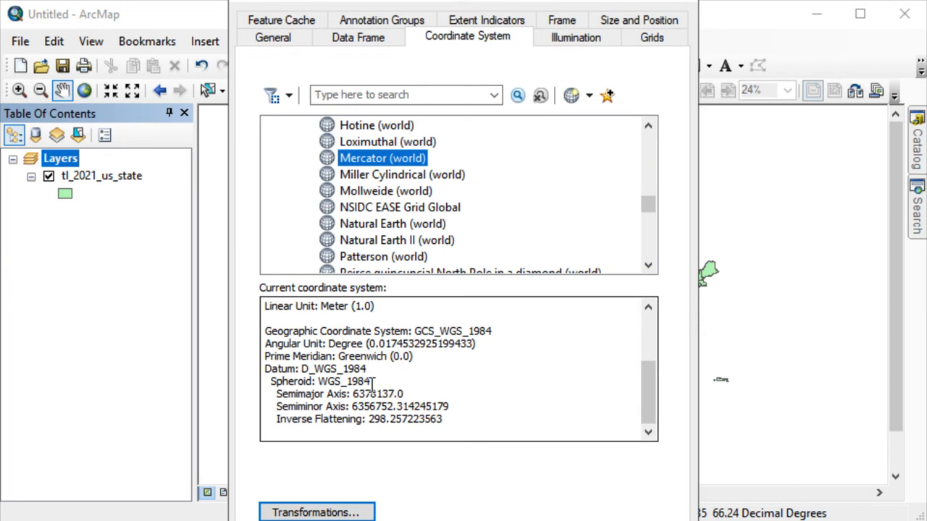
mouse_move(527, 291)
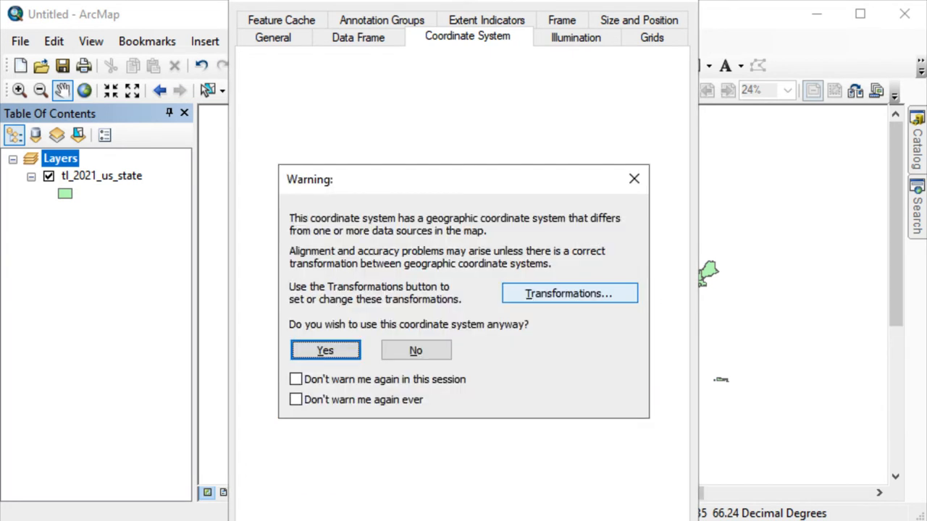
mouse_move(594, 196)
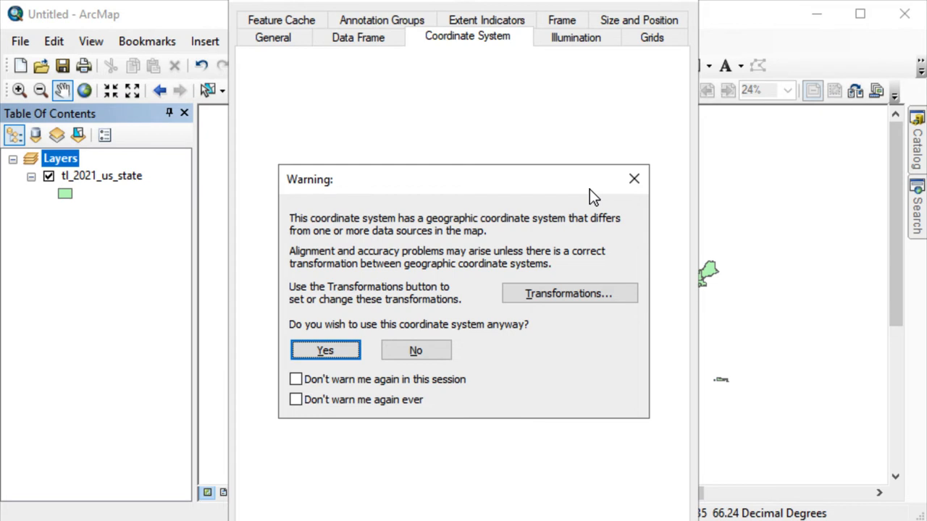
mouse_move(355, 369)
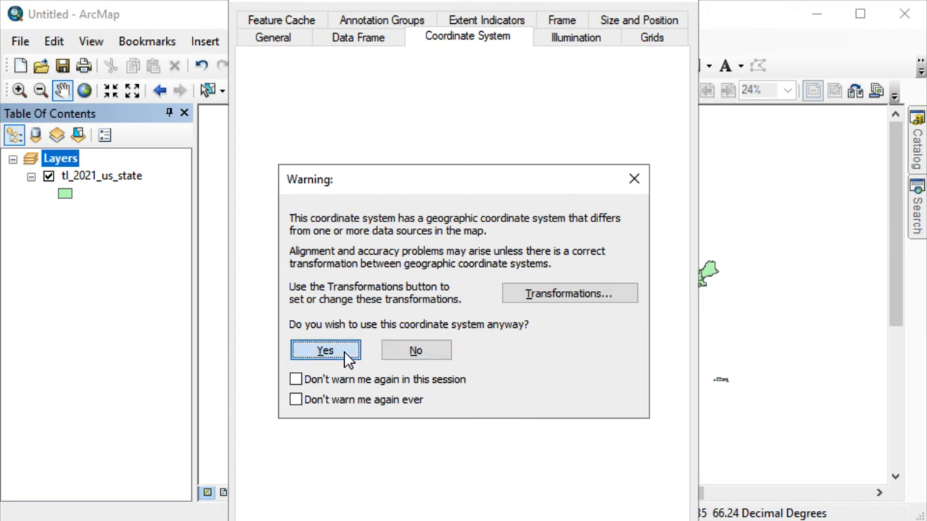
left_click(324, 350)
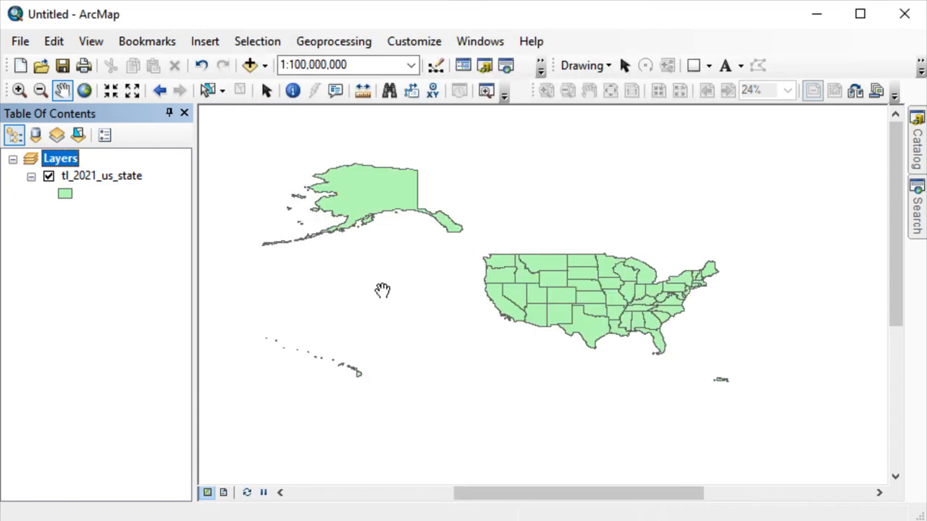
- Pan the World Mercator map until Alaska, Hawaii and the lower 48 states are all in view
double_click(102, 177)
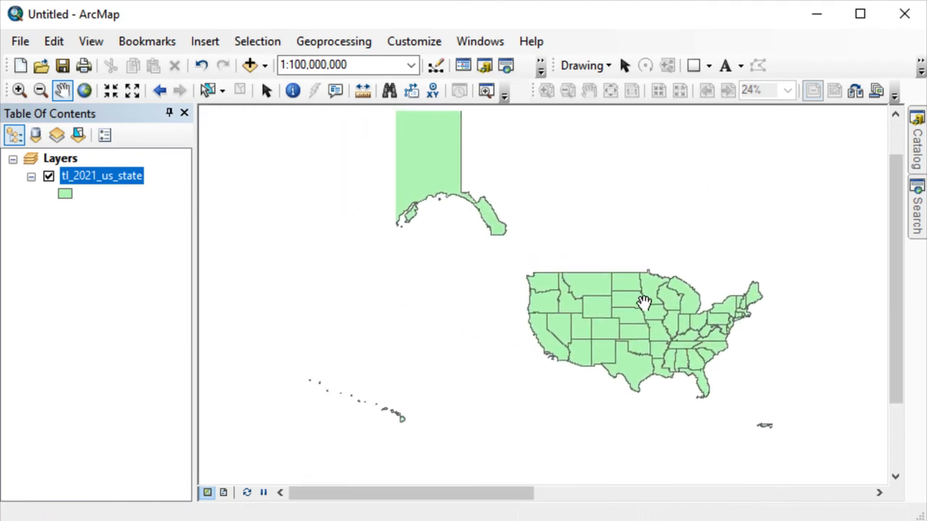
left_click_drag(645, 303, 360, 219)
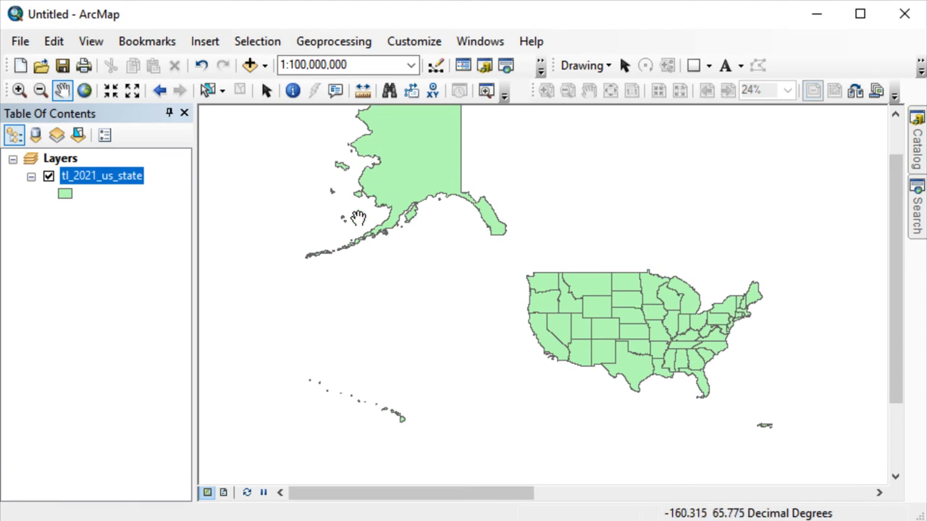
left_click_drag(359, 218, 447, 232)
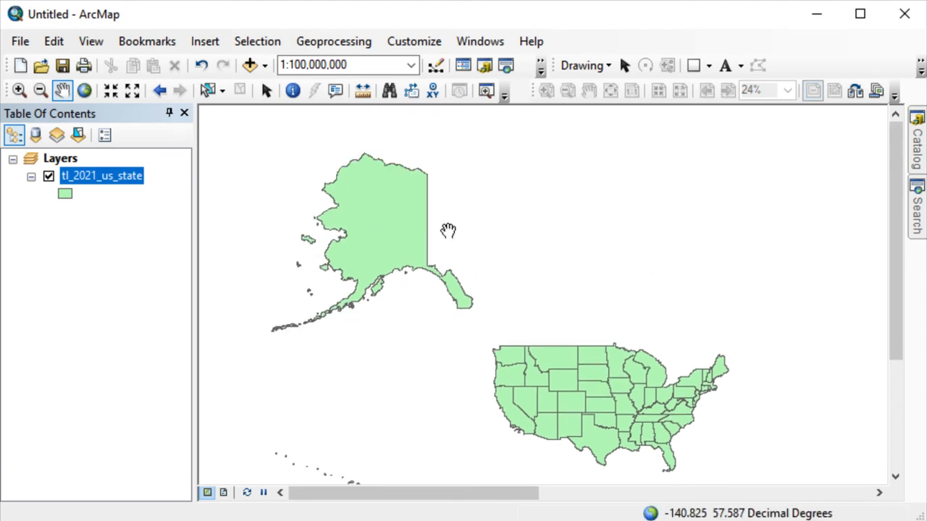
left_click_drag(449, 230, 536, 244)
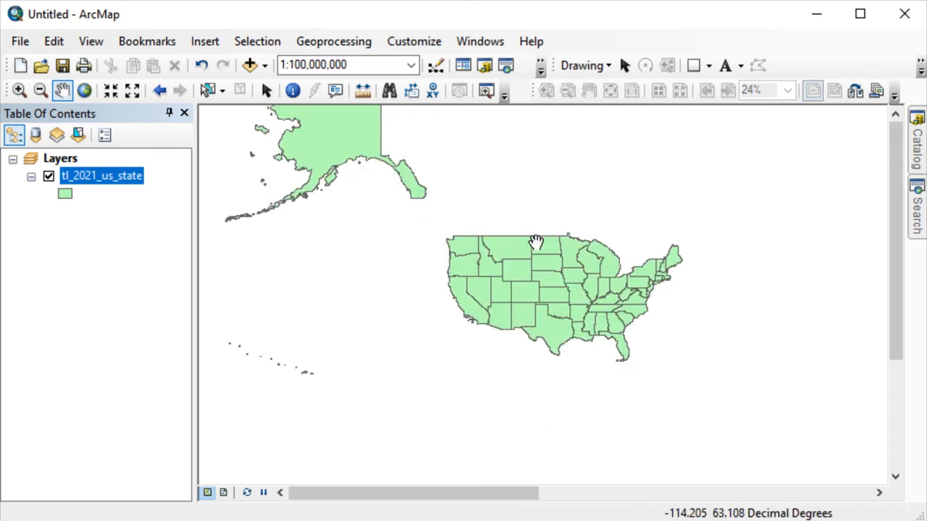
mouse_move(644, 244)
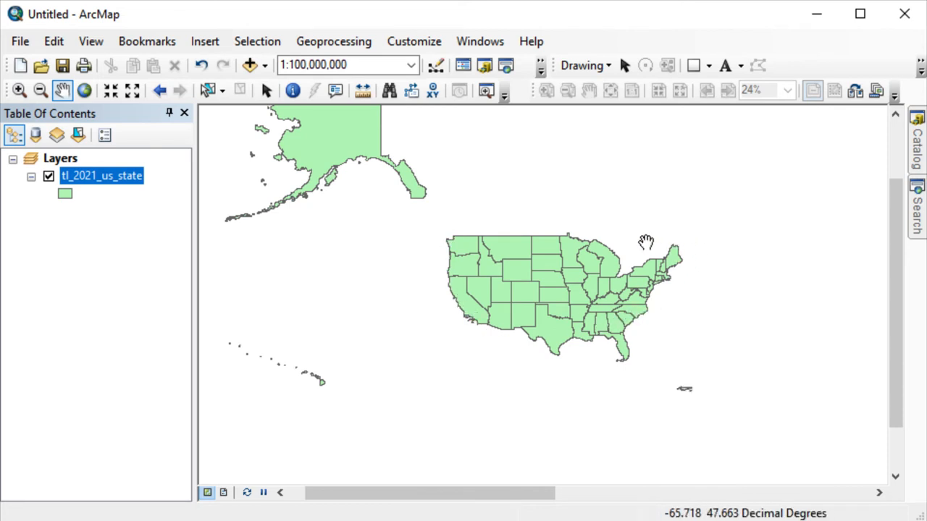
mouse_move(559, 181)
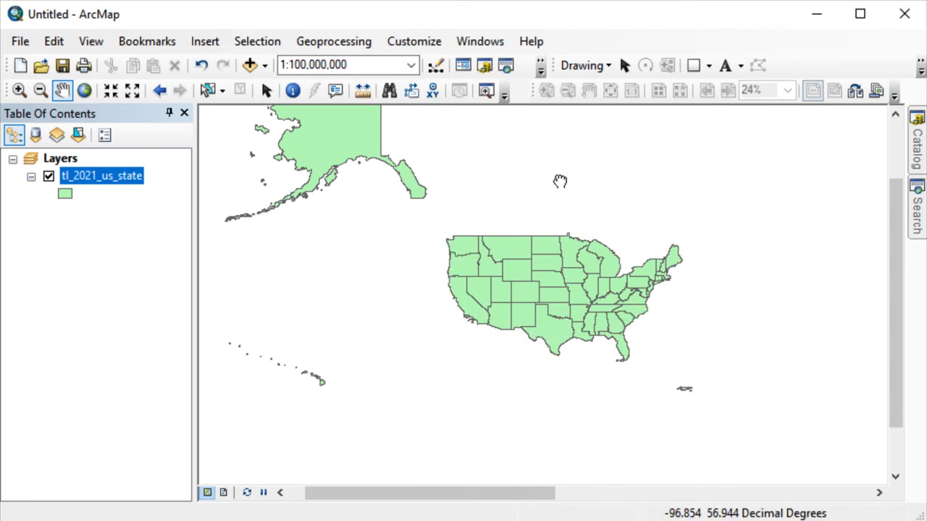
left_click_drag(559, 181, 569, 231)
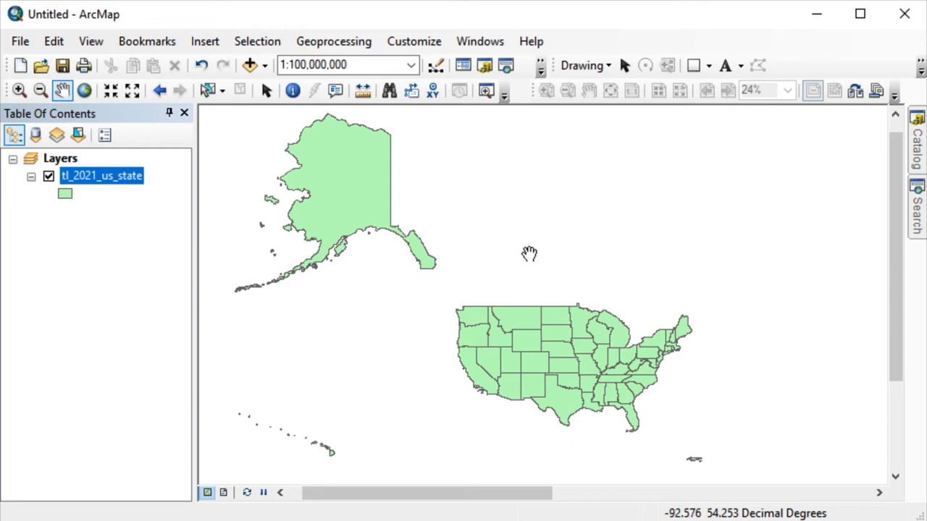
mouse_move(391, 127)
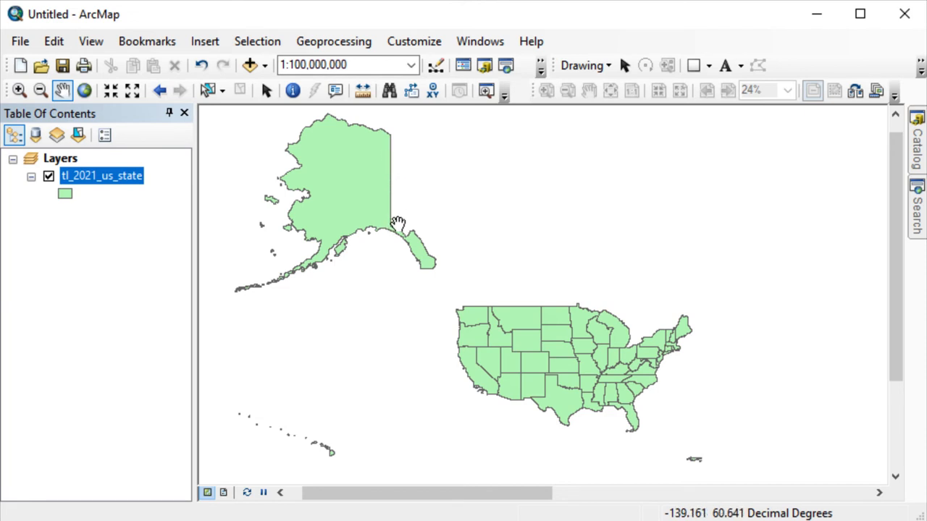
mouse_move(101, 153)
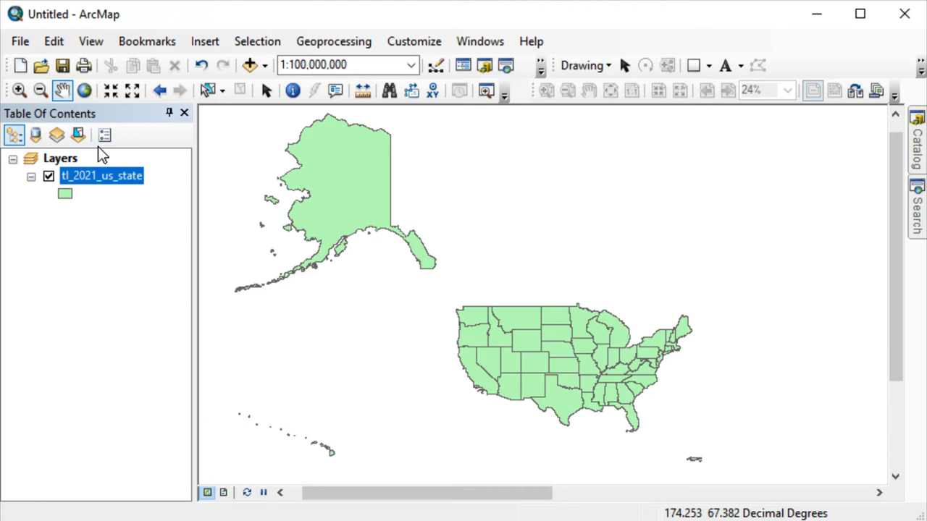
- Reopen the Layers data frame properties on the coordinate system list, where World Mercator is current
double_click(59, 158)
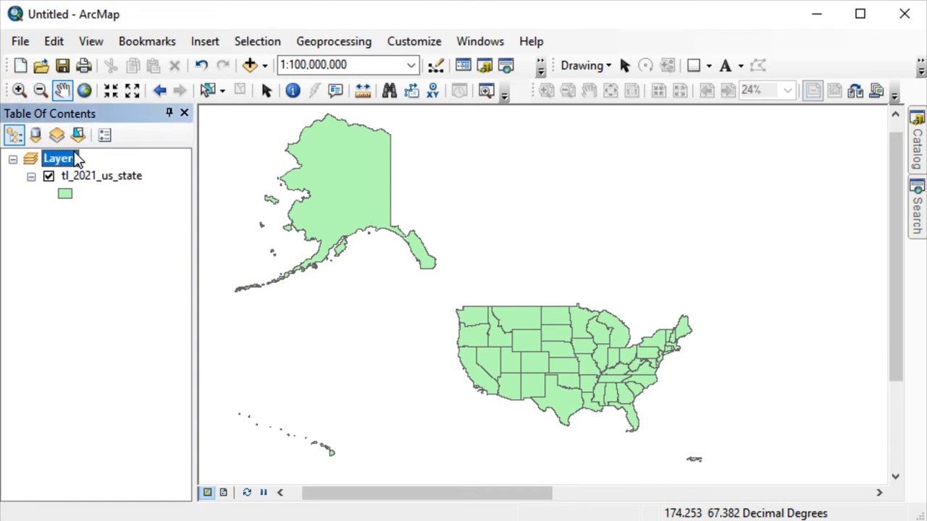
right_click(59, 158)
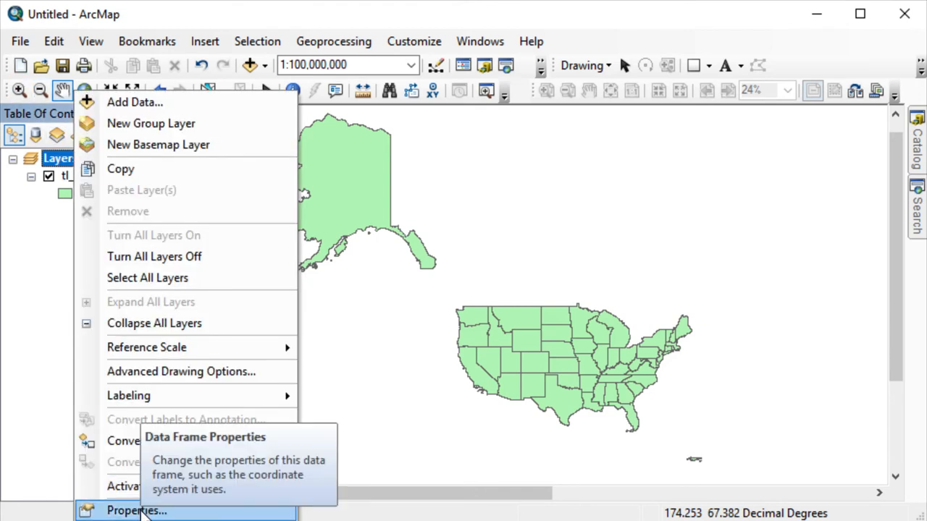
mouse_move(136, 509)
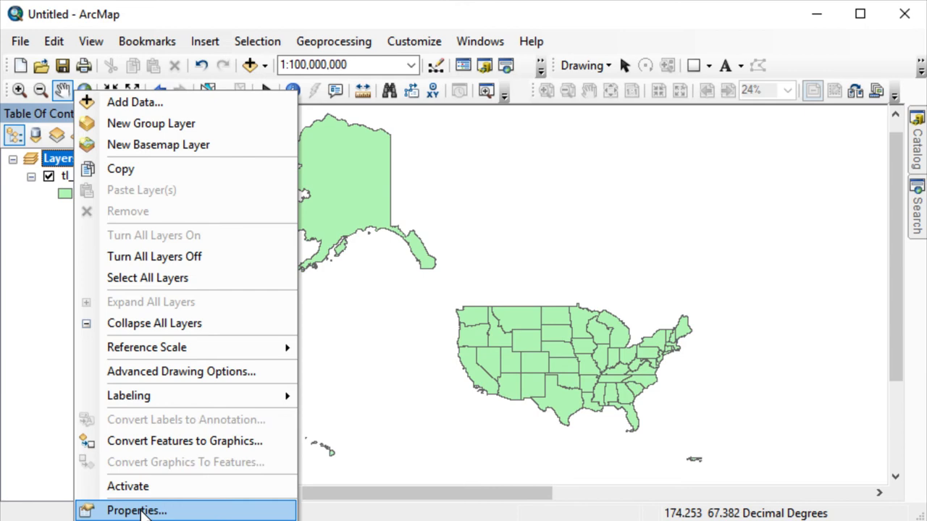
left_click(136, 510)
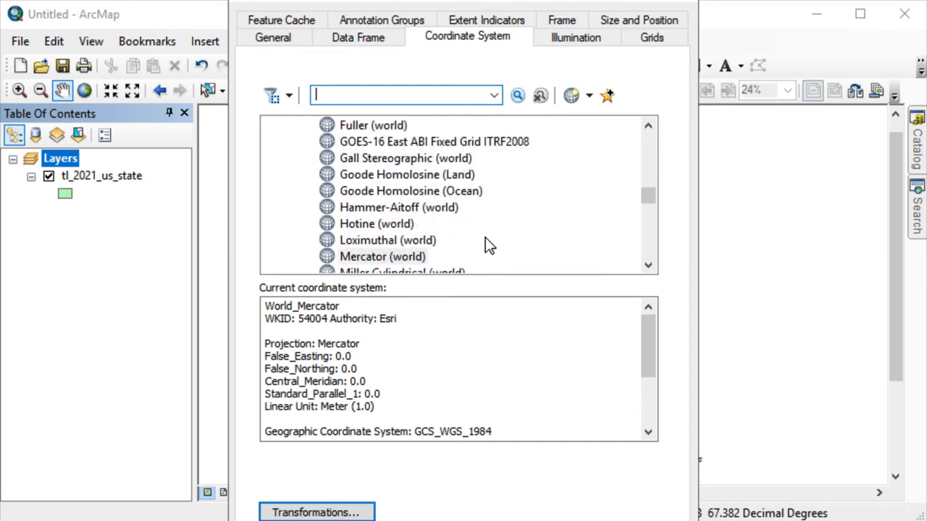
scroll("up", 3)
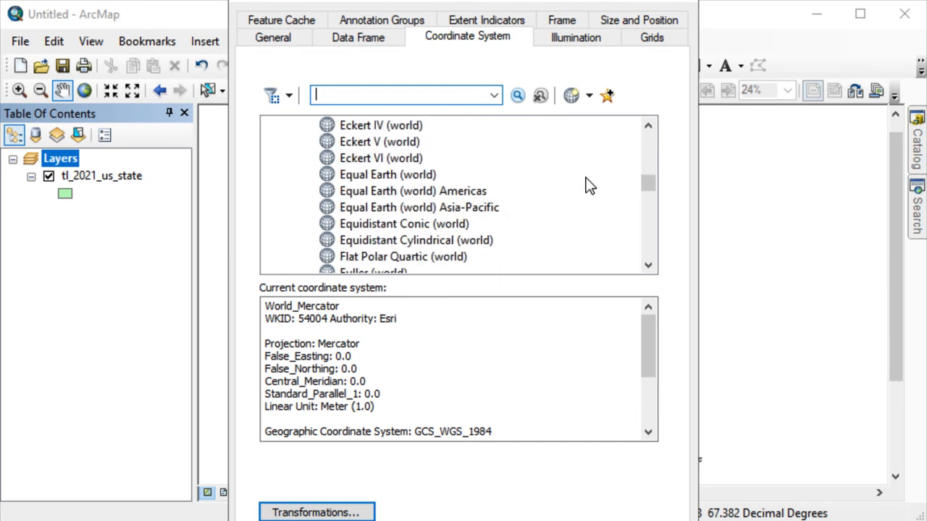
scroll("up", 3)
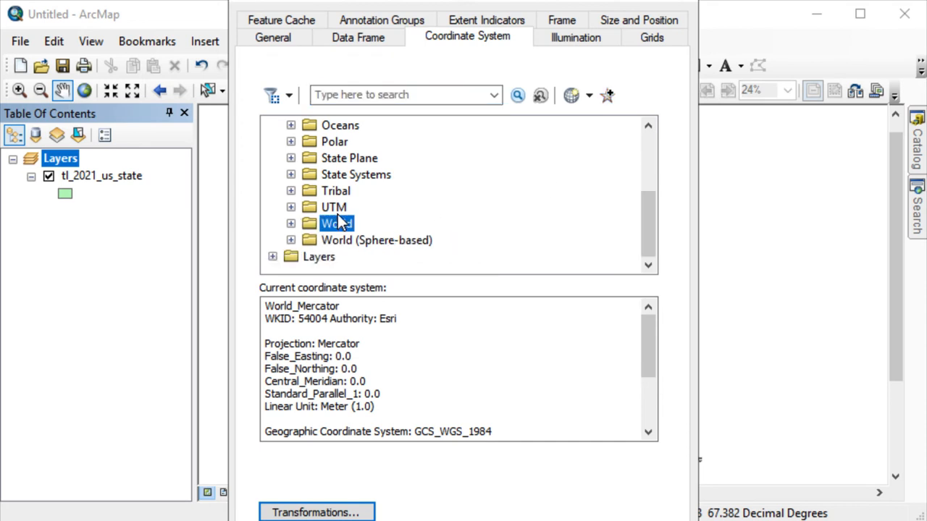
- Pick North America Albers Equal Area Conic under Continental > North America
scroll("up", 3)
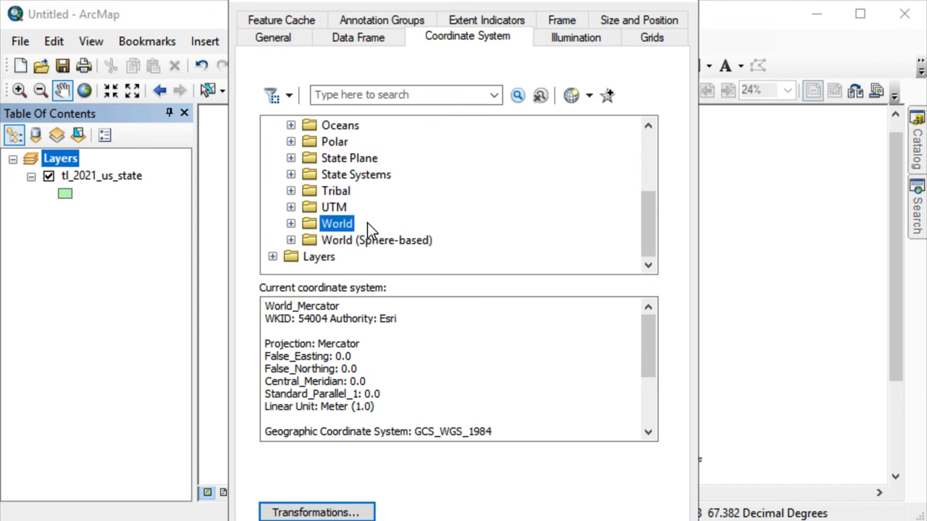
scroll("up", 3)
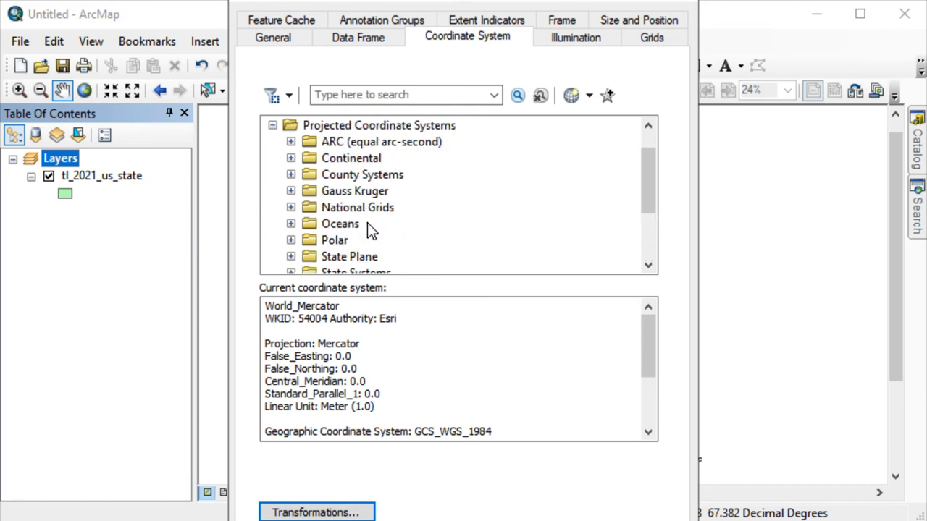
left_click(292, 157)
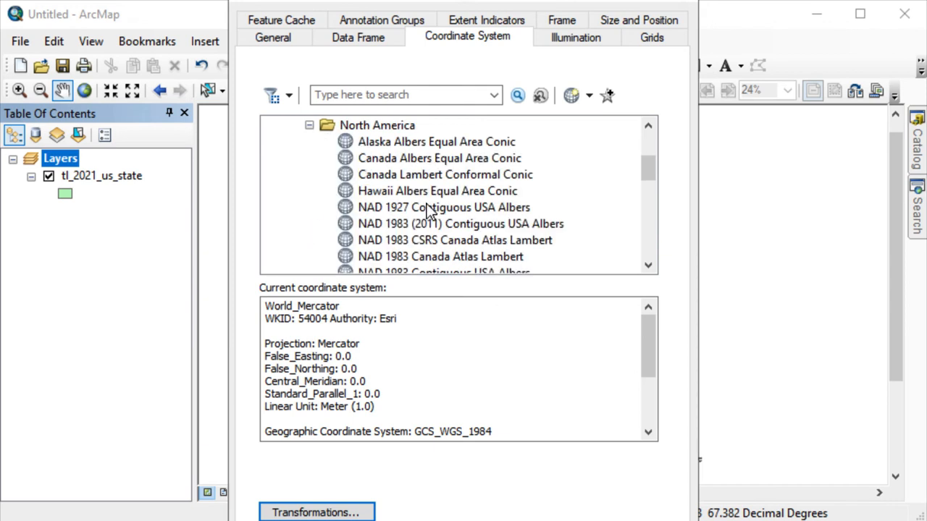
scroll("down", 3)
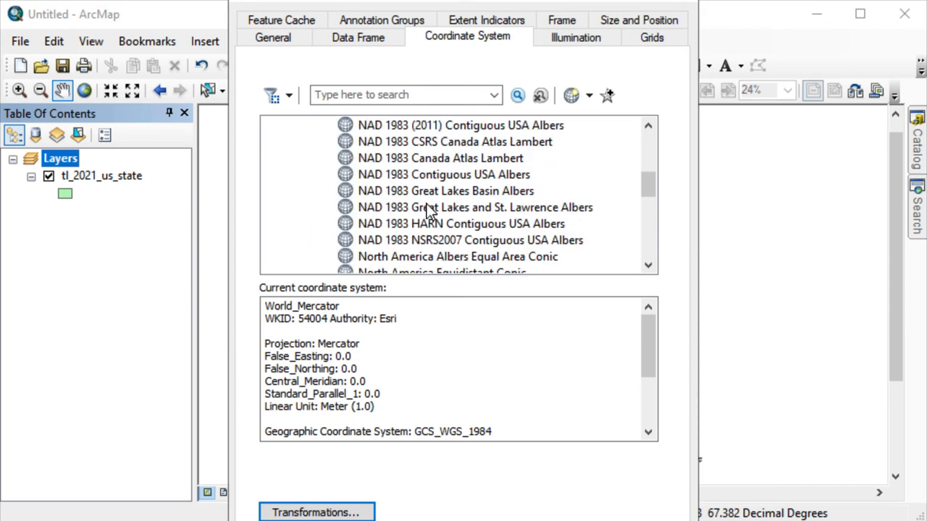
scroll("down", 3)
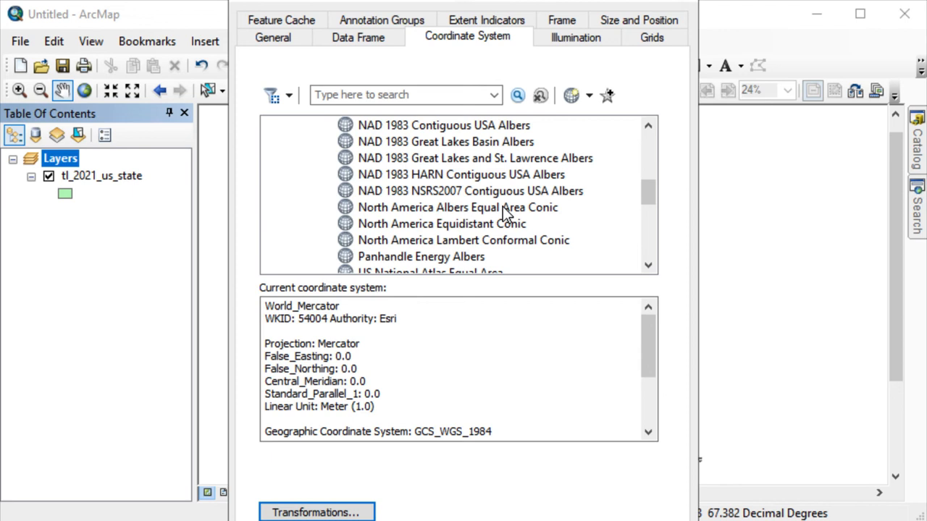
left_click(457, 209)
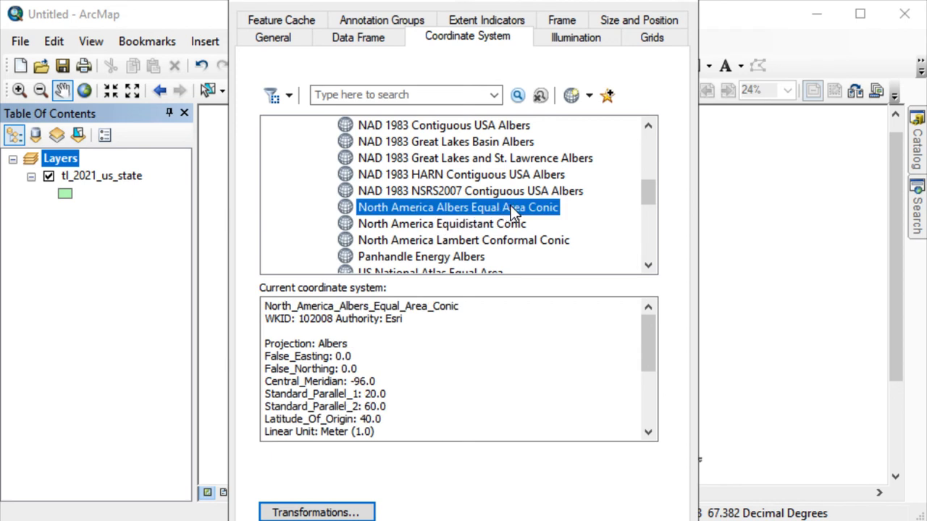
mouse_move(510, 400)
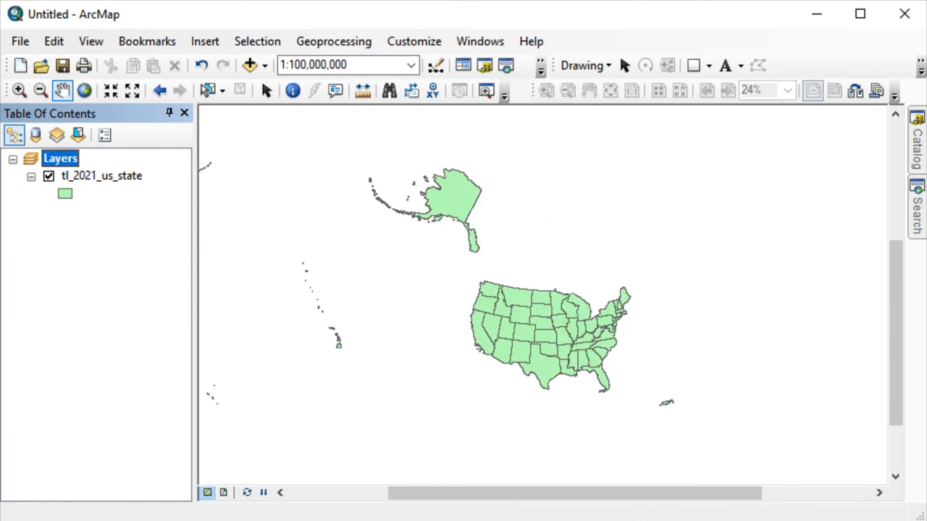
mouse_move(449, 258)
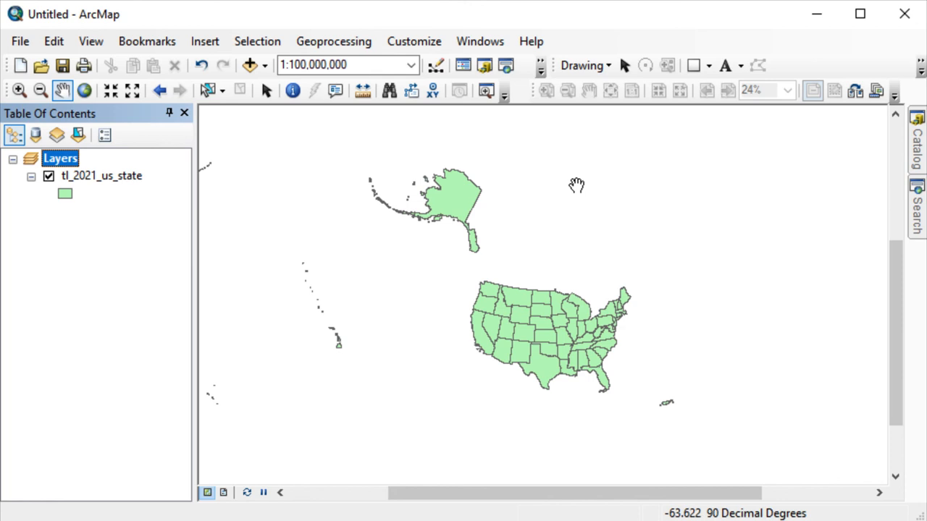
mouse_move(562, 197)
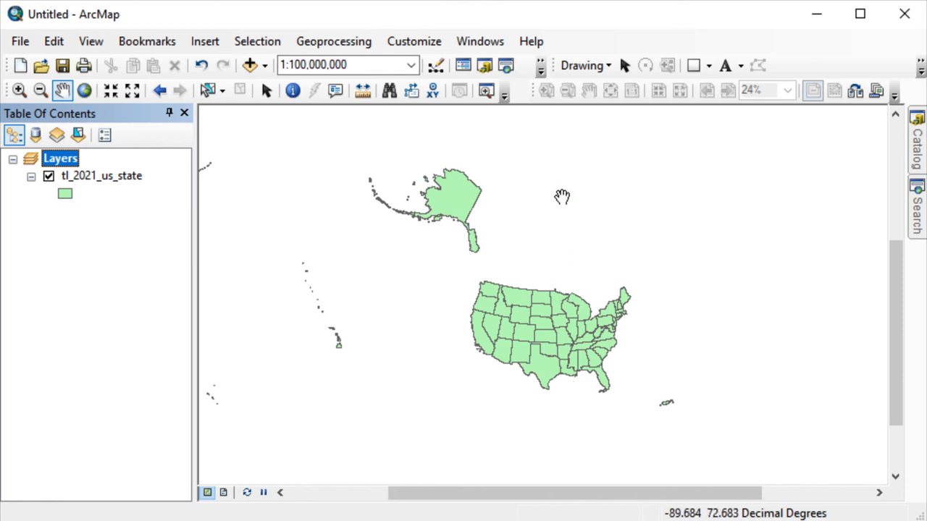
mouse_move(486, 191)
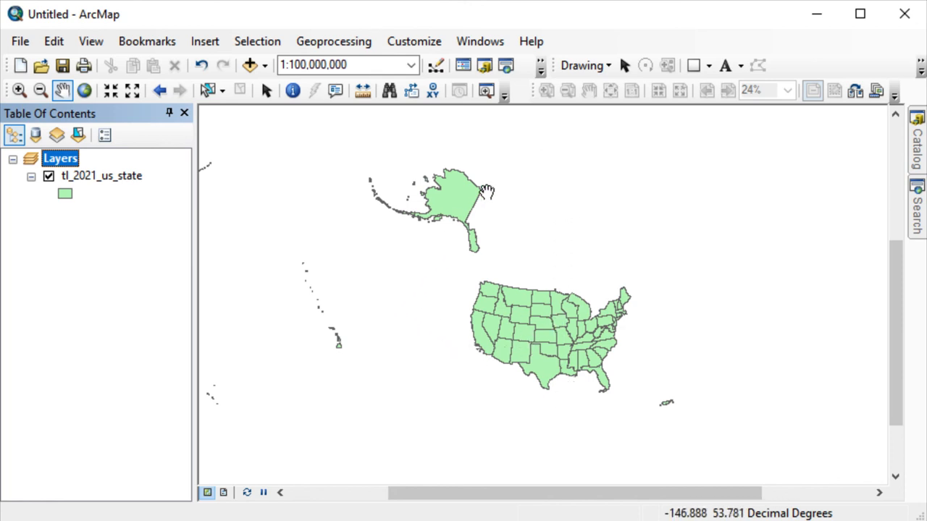
mouse_move(304, 310)
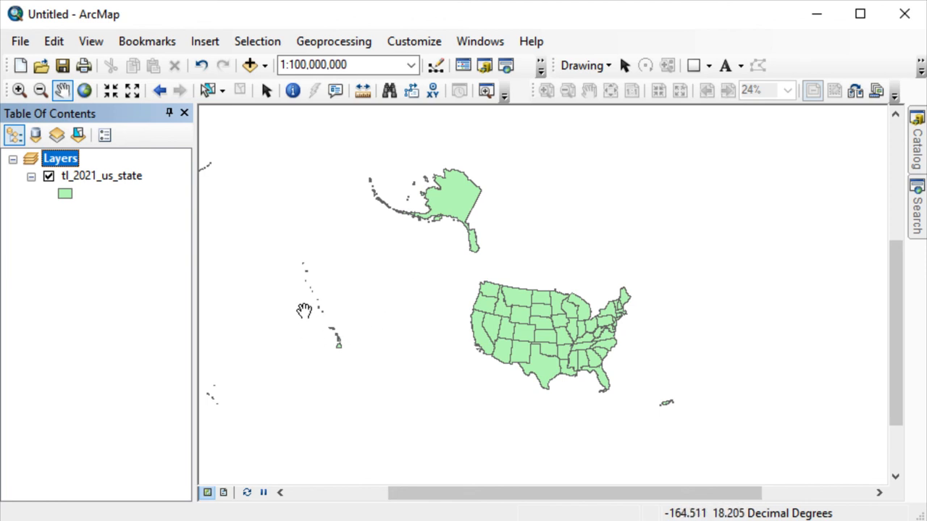
mouse_move(429, 255)
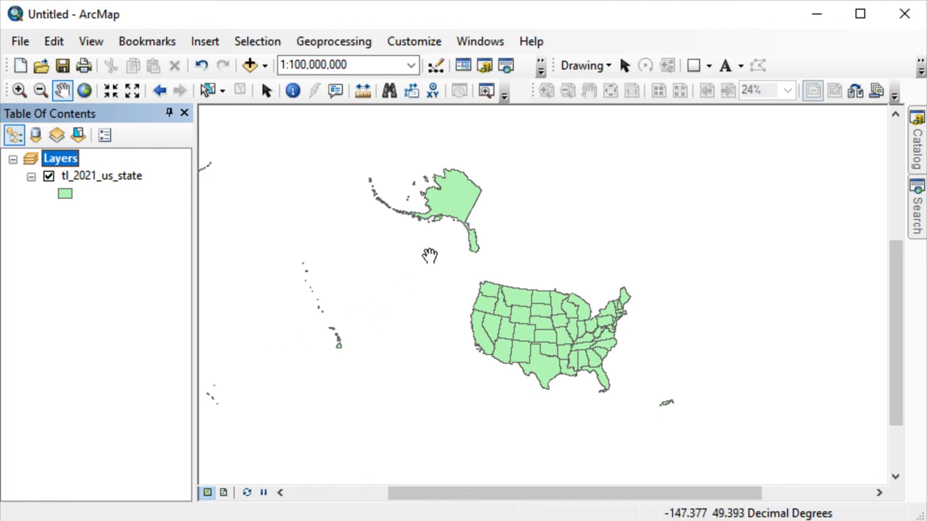
mouse_move(493, 162)
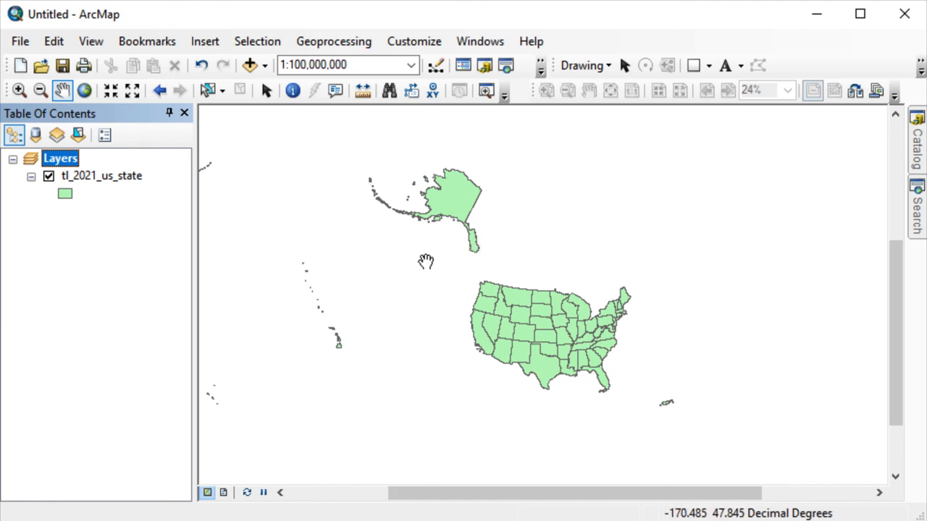
mouse_move(463, 220)
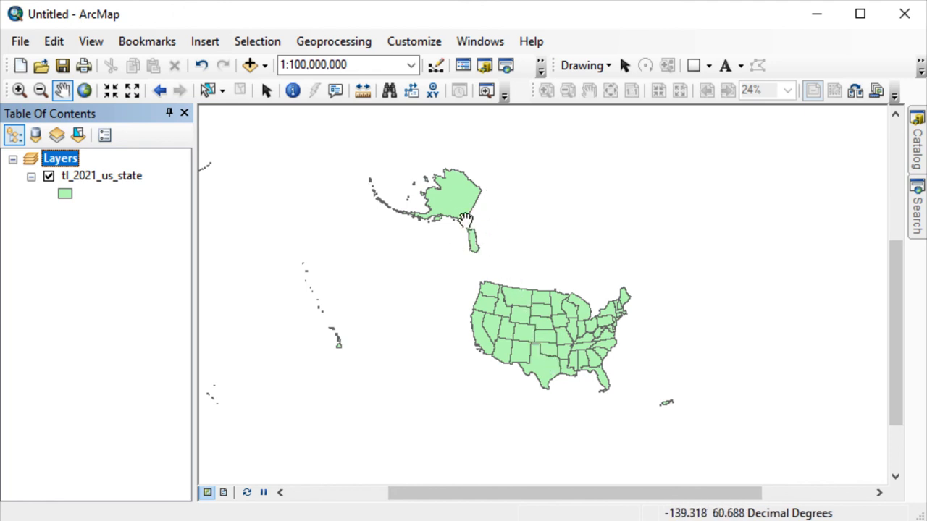